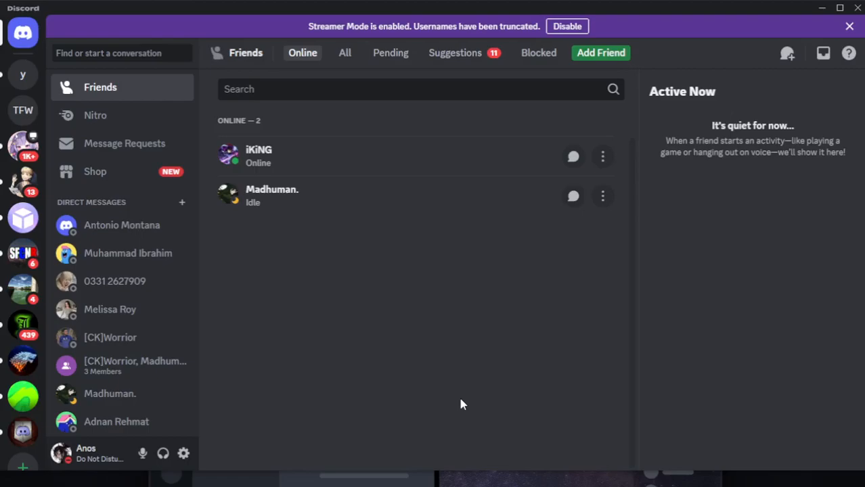
mouse_move(333, 446)
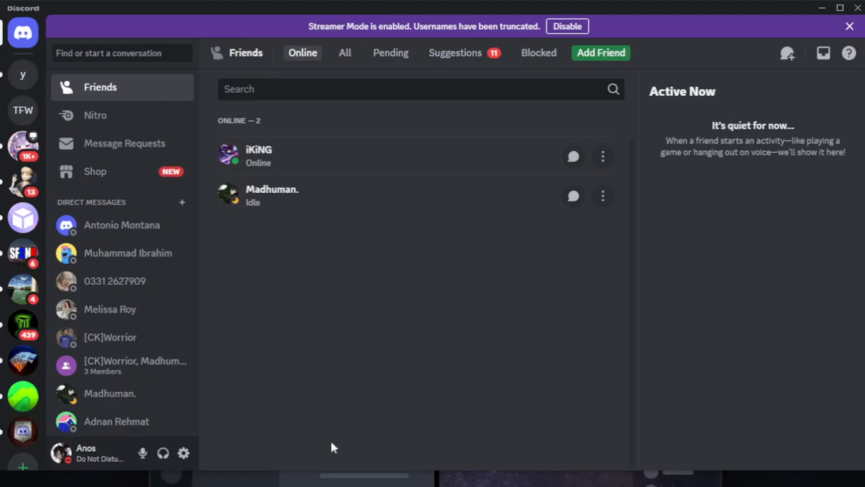
mouse_move(406, 399)
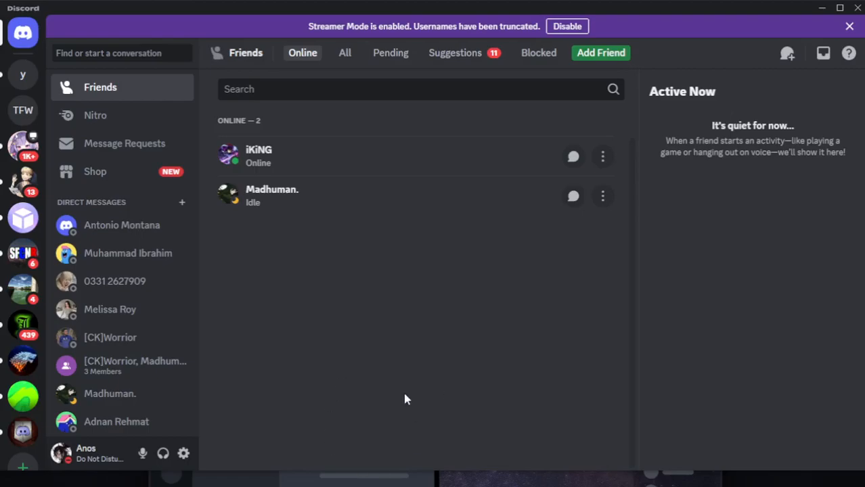
mouse_move(466, 382)
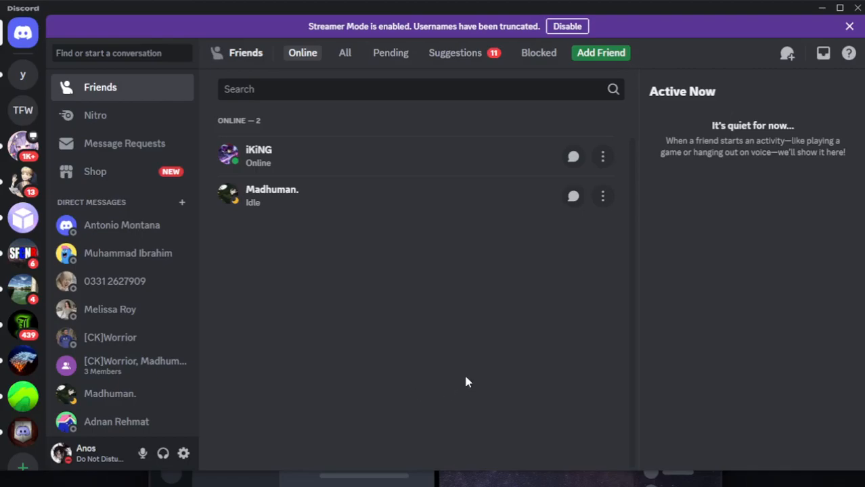
mouse_move(473, 246)
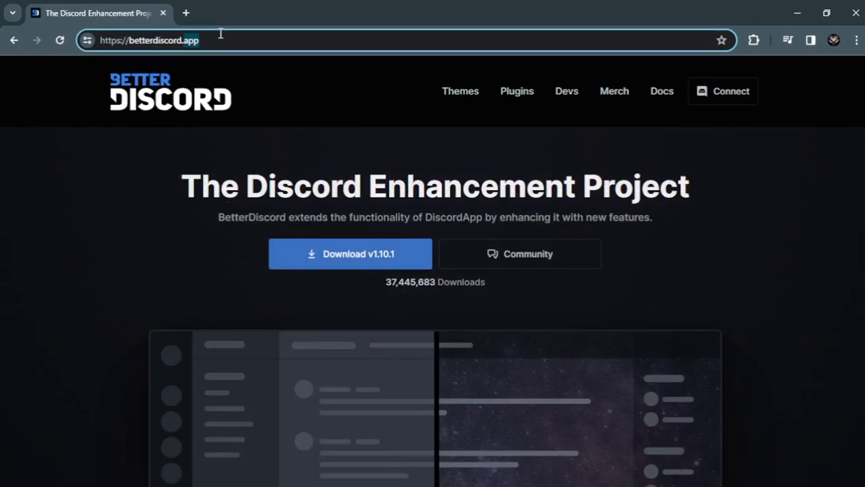
mouse_move(429, 175)
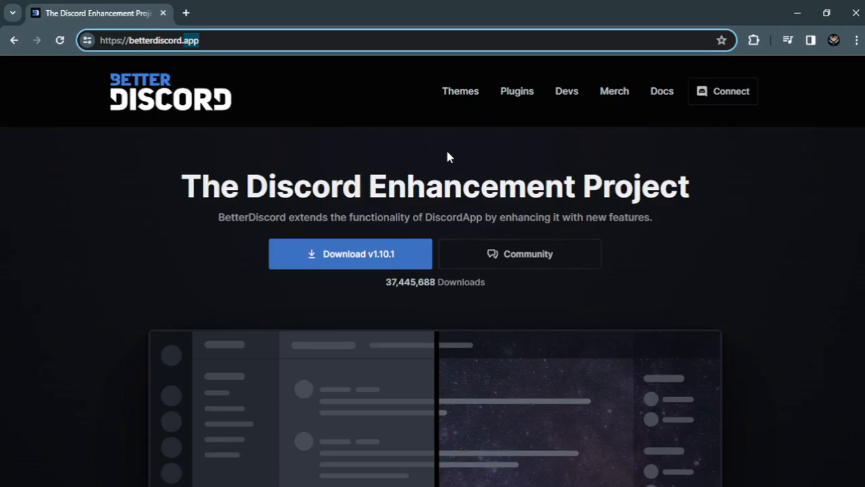
mouse_move(381, 155)
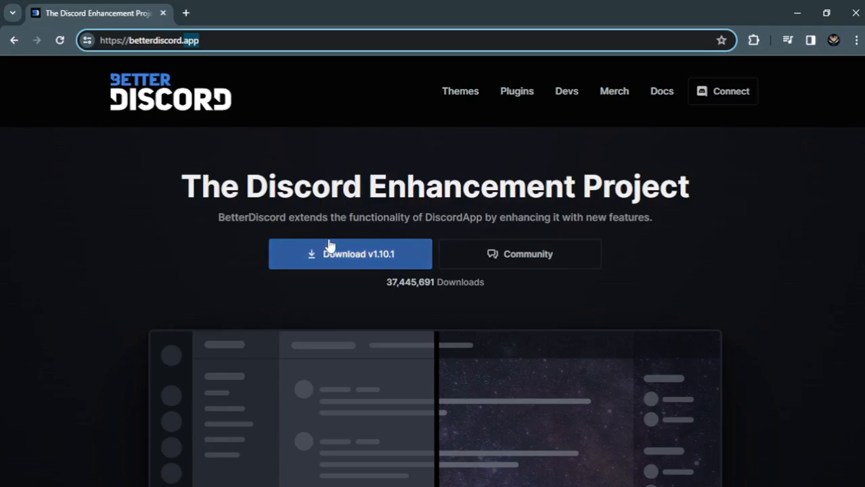
- Request the BetterDiscord v1.10.1 Windows installer download from betterdiscord.app
click(350, 255)
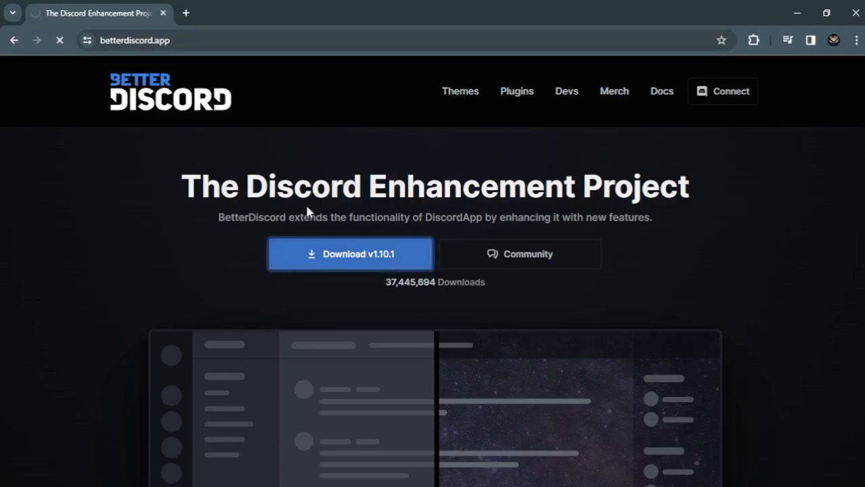
click(349, 254)
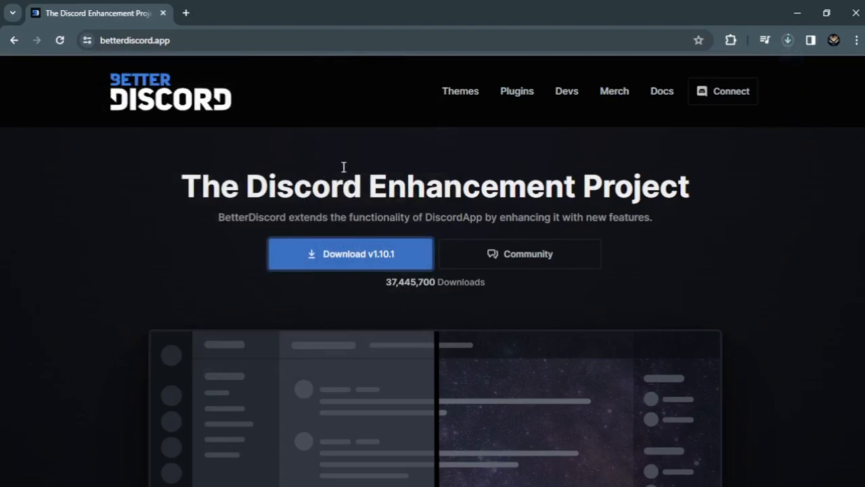
mouse_move(471, 142)
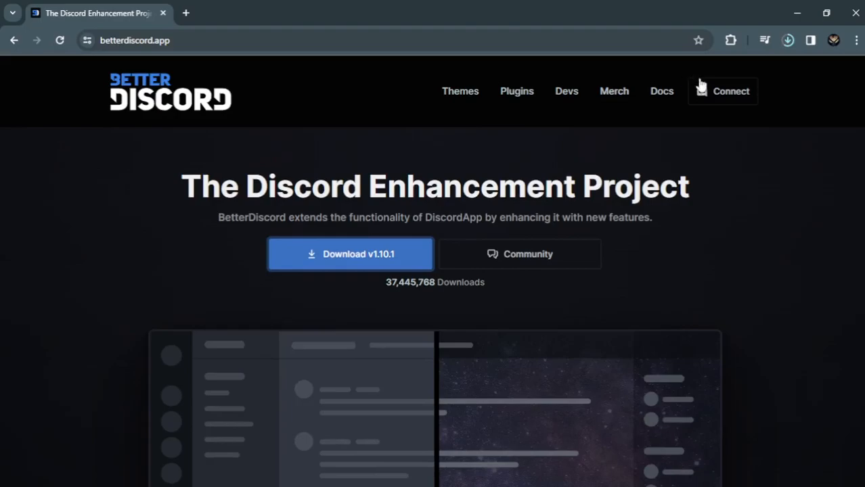
mouse_move(500, 105)
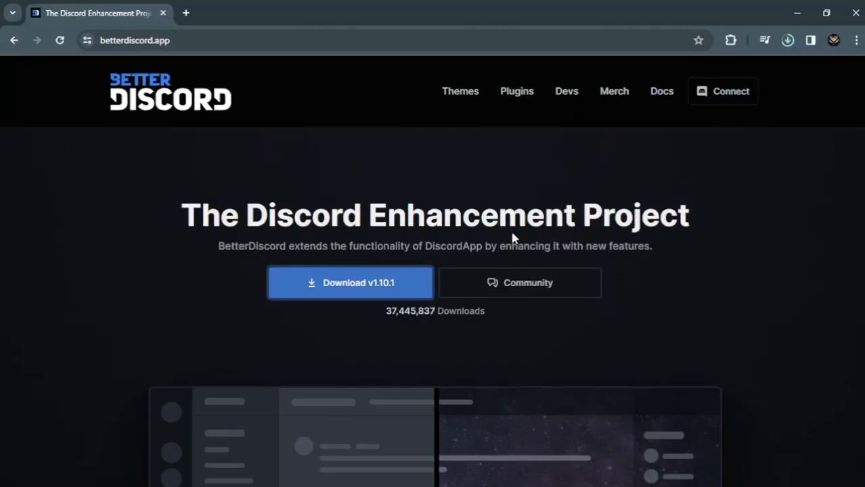
- Check the BetterDiscord-Windows.exe download in Chrome's downloads list and run it when finished
click(788, 40)
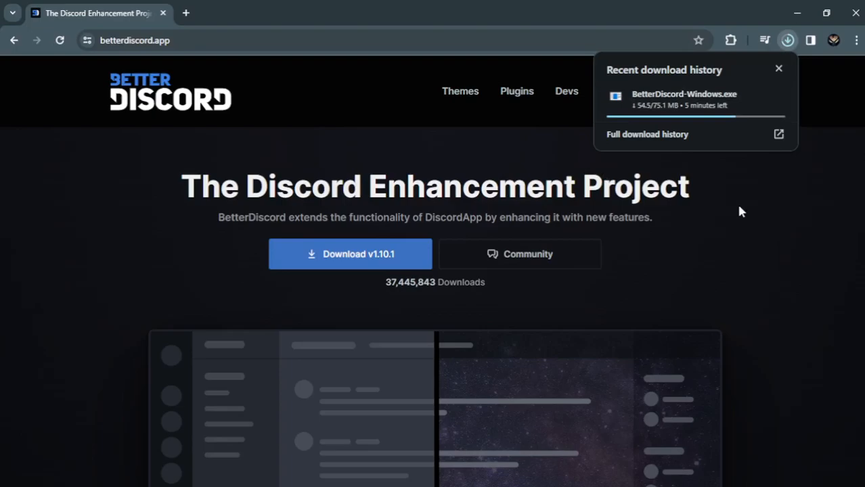
mouse_move(446, 237)
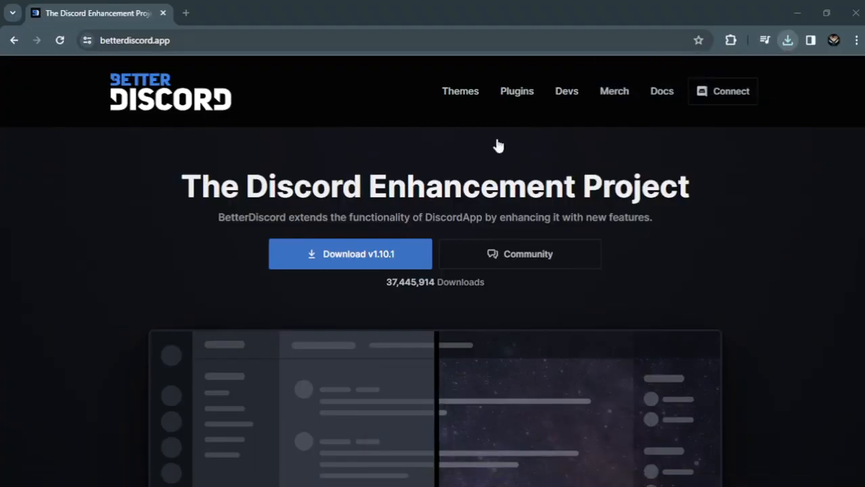
mouse_move(264, 134)
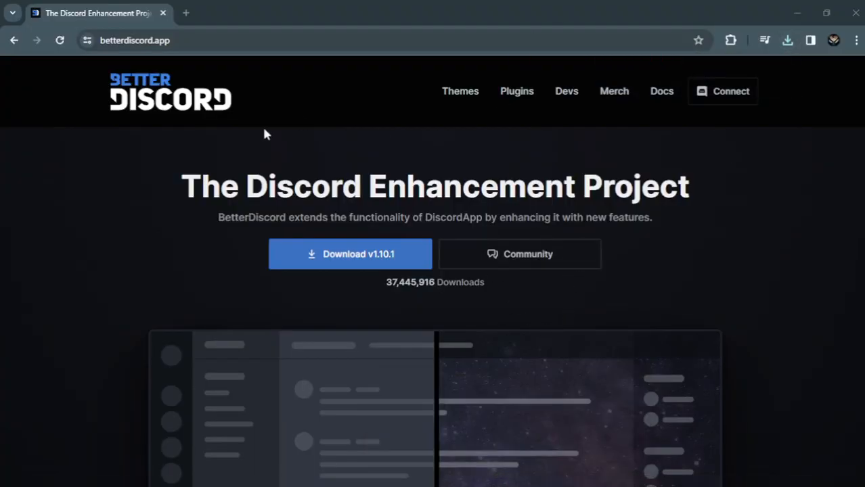
mouse_move(471, 308)
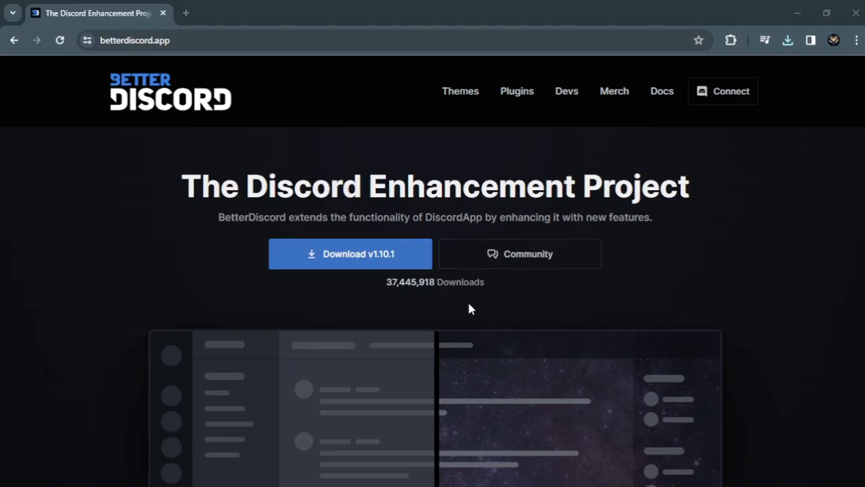
scroll(down, 3)
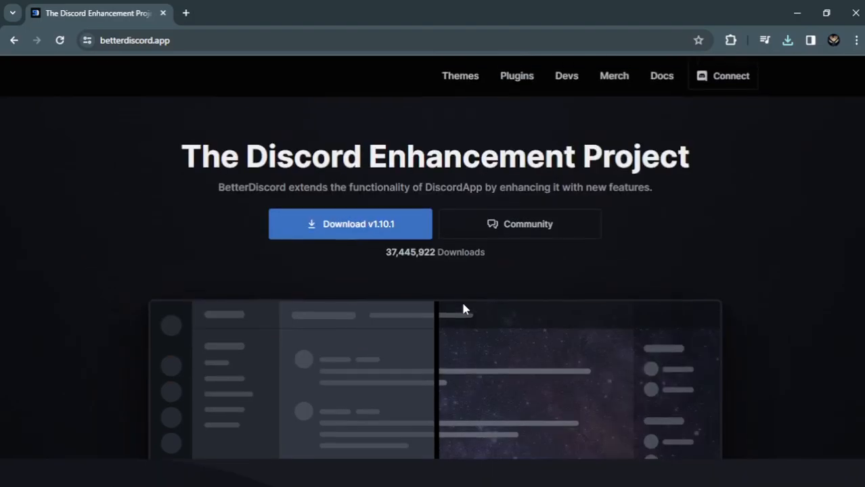
scroll(down, 3)
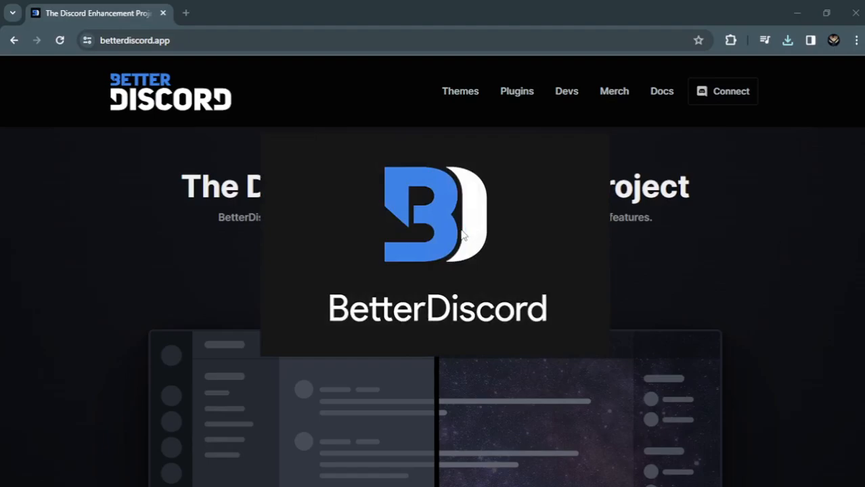
mouse_move(466, 225)
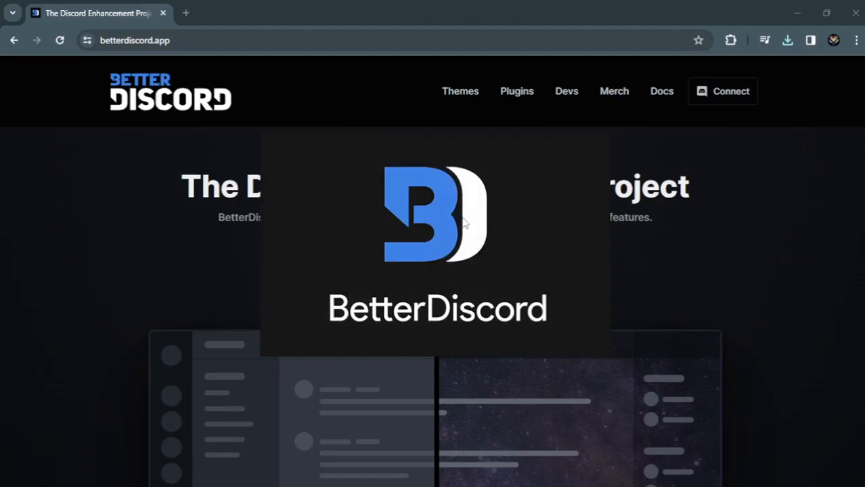
mouse_move(431, 223)
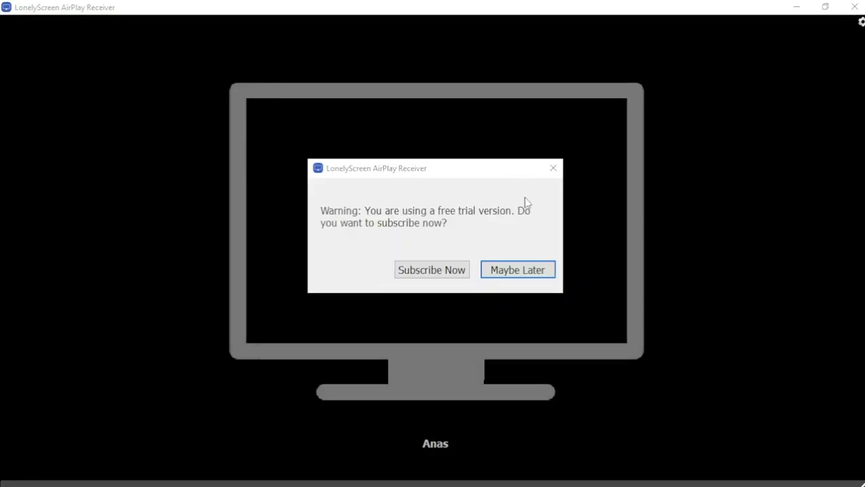
- Dismiss the trial warning, accept the BetterDiscord licence agreement and continue
click(517, 270)
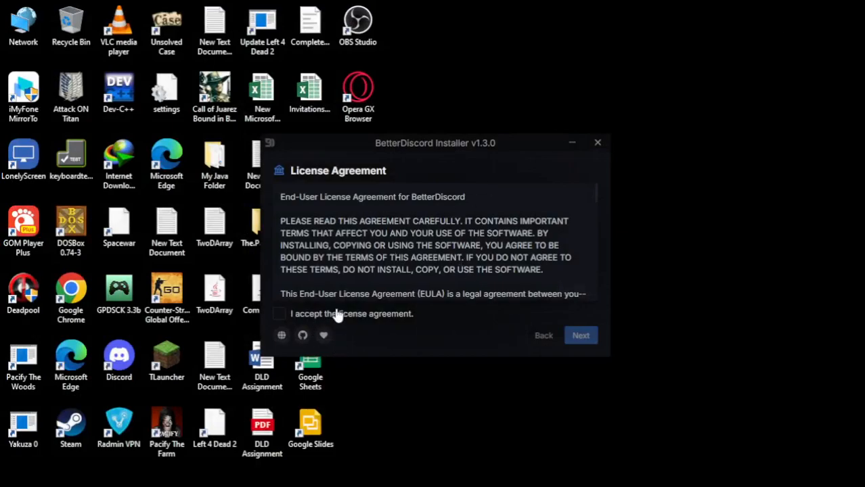
click(279, 314)
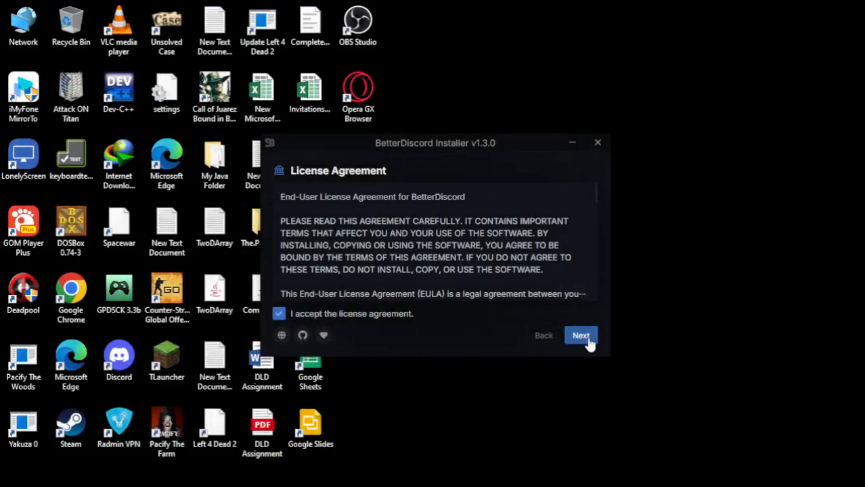
click(580, 335)
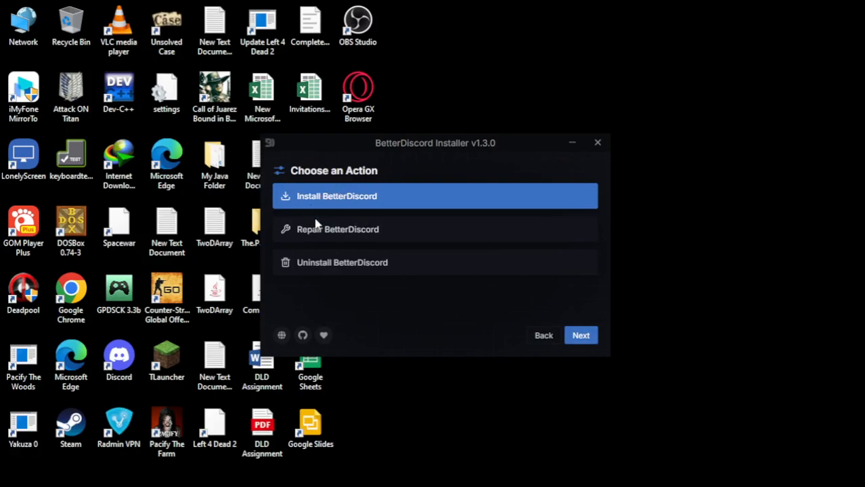
- Choose Install BetterDiscord, target the regular Discord client and start the install
click(579, 336)
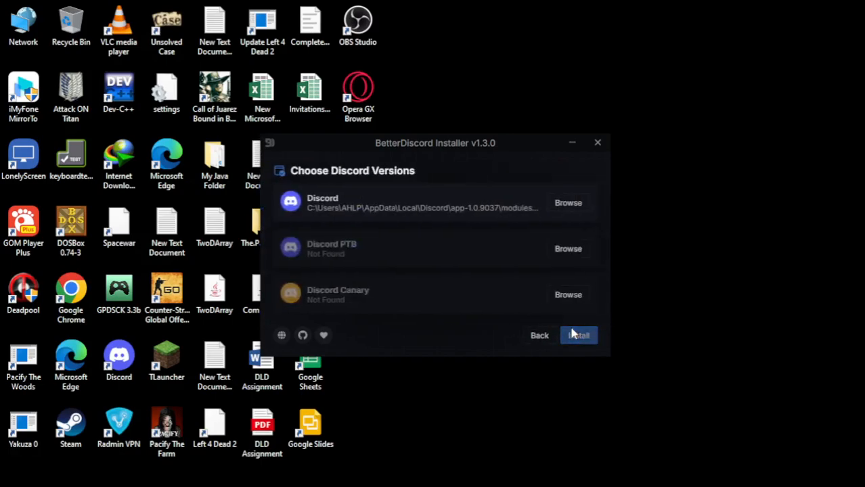
click(419, 203)
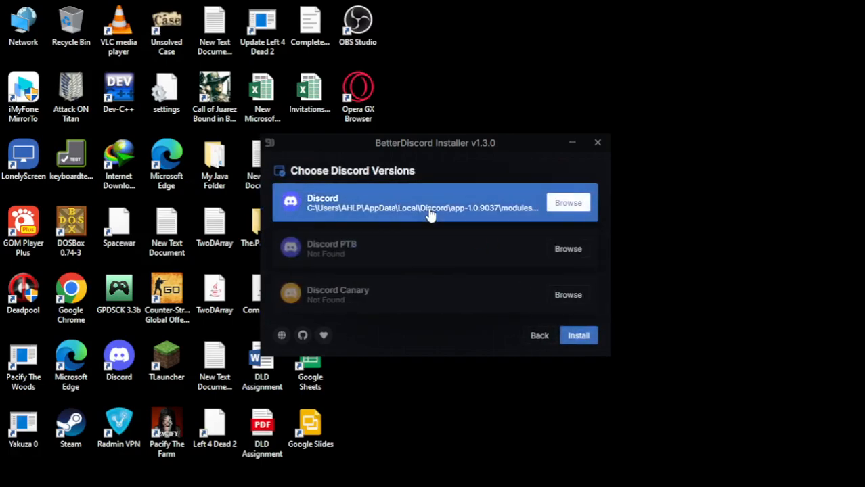
click(577, 336)
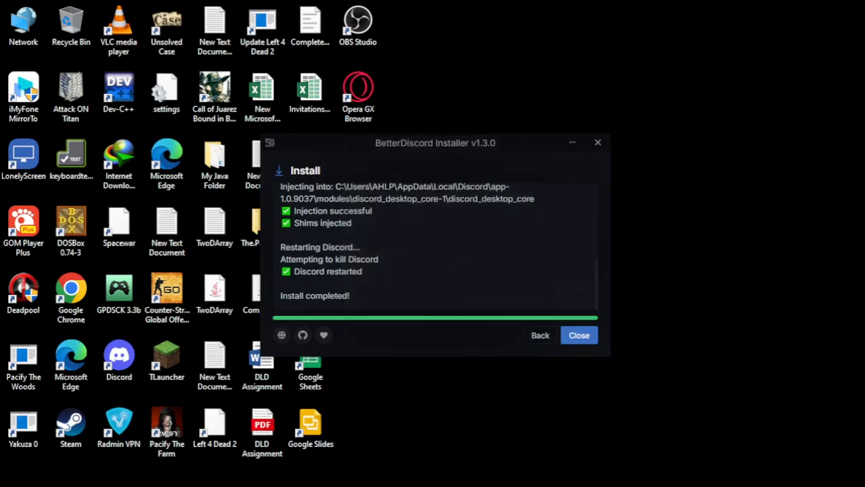
- Close the finished installer and dismiss the BetterDiscord v1.10.1 changelog in the restarted Discord
click(580, 335)
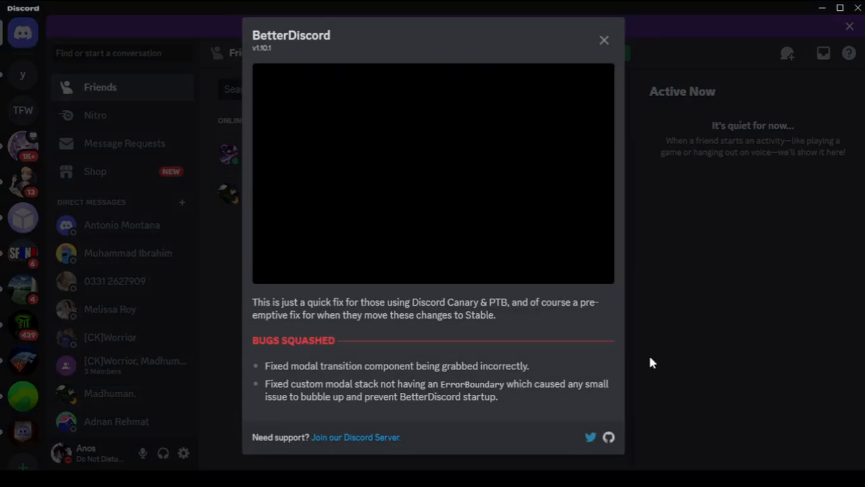
click(603, 41)
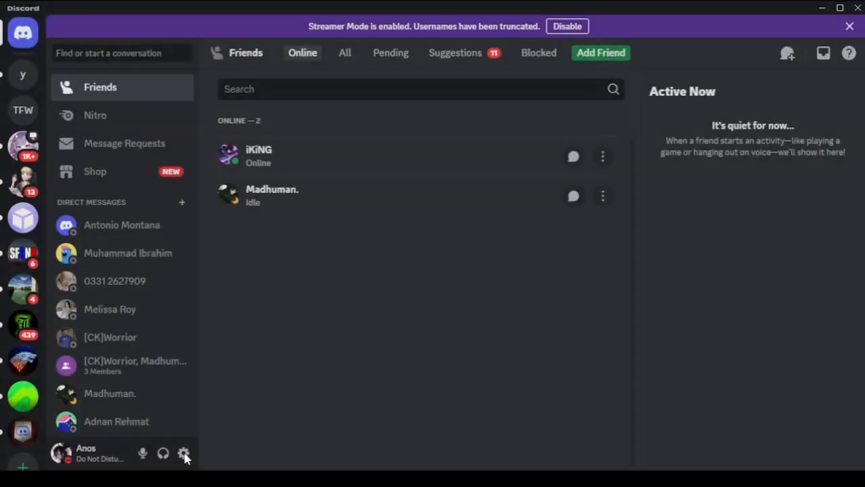
mouse_move(184, 453)
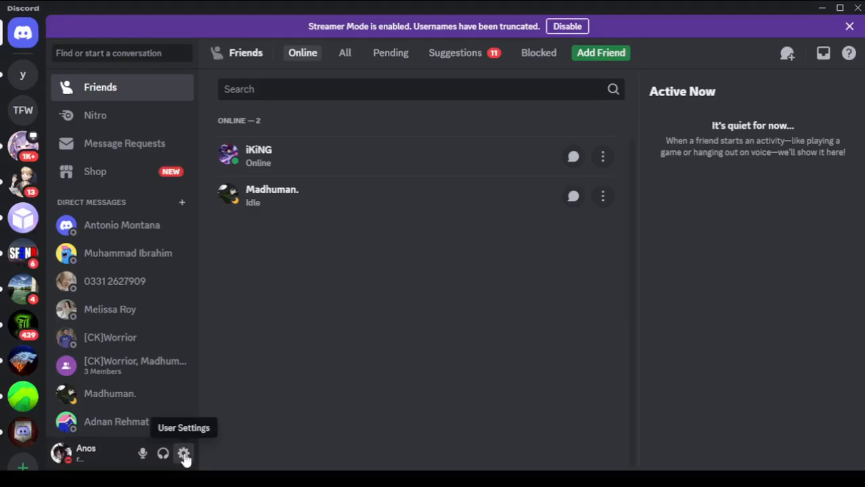
- Open User Settings and scroll the sidebar down to the new BetterDiscord section
click(184, 454)
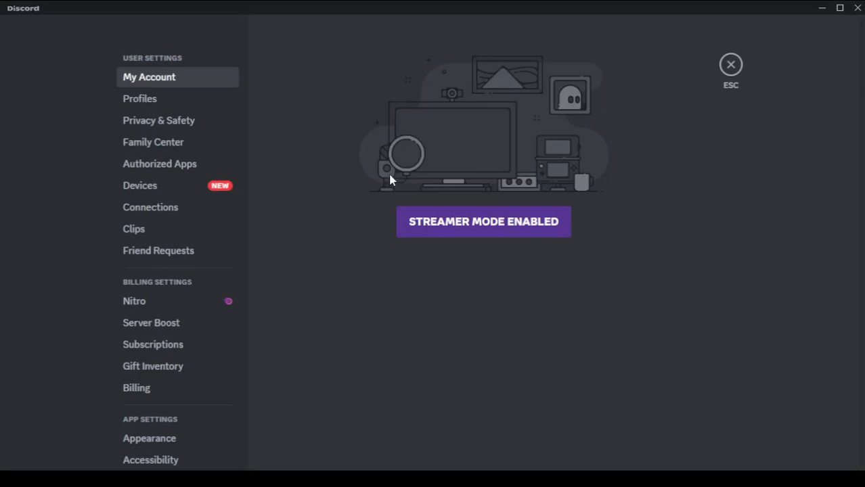
mouse_move(472, 279)
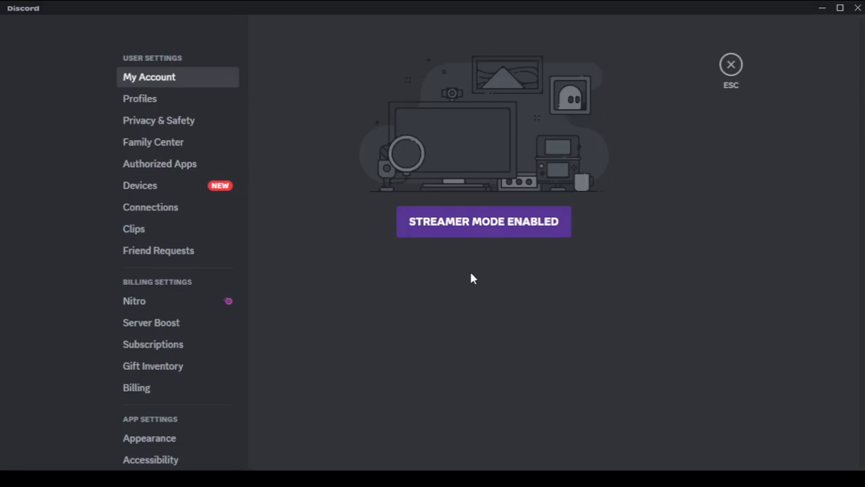
mouse_move(548, 288)
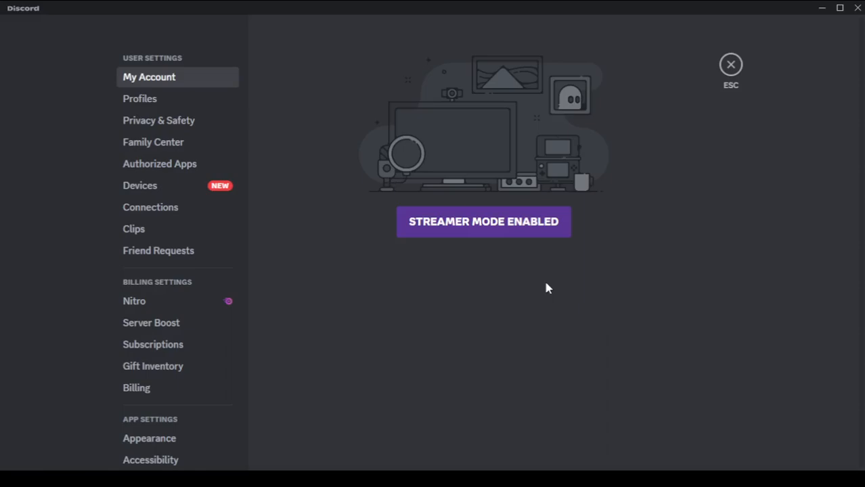
scroll(down, 3)
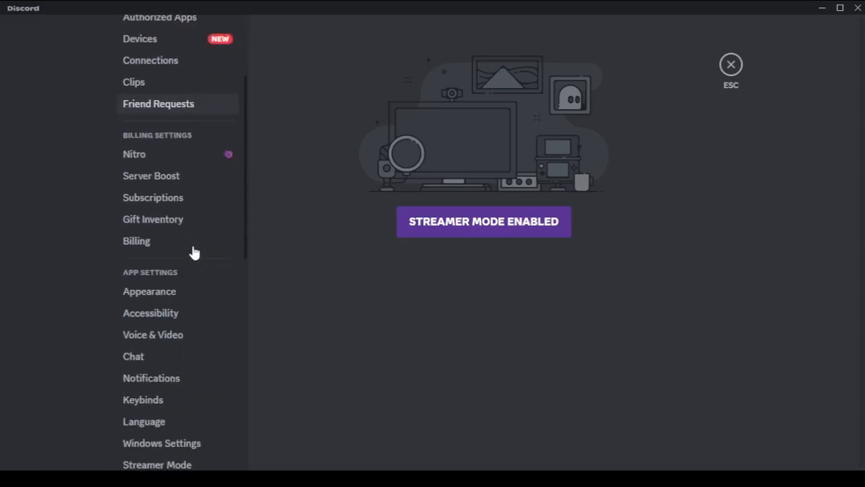
scroll(down, 3)
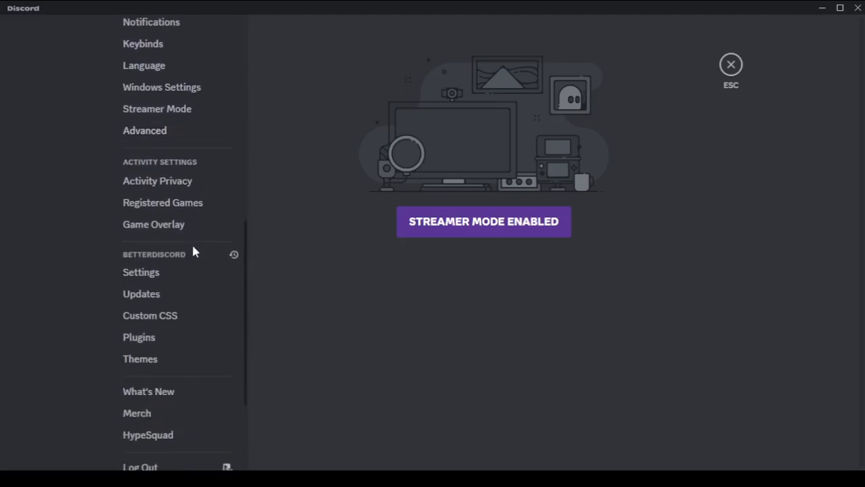
scroll(down, 3)
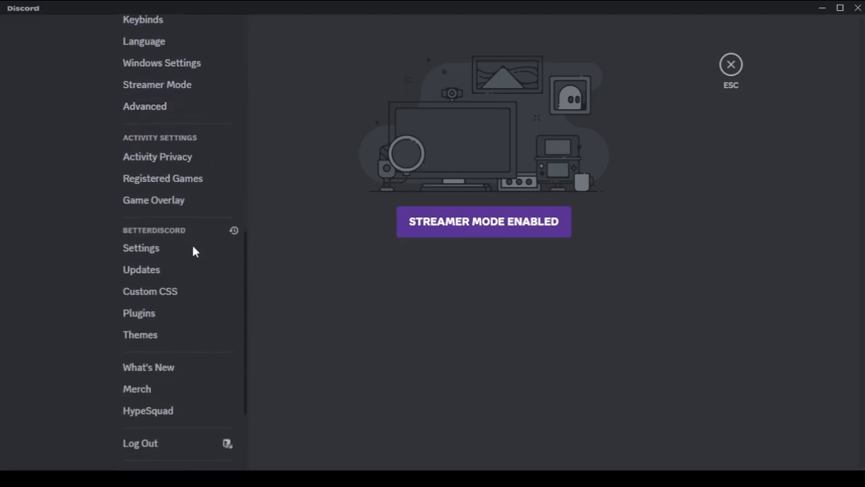
scroll(down, 3)
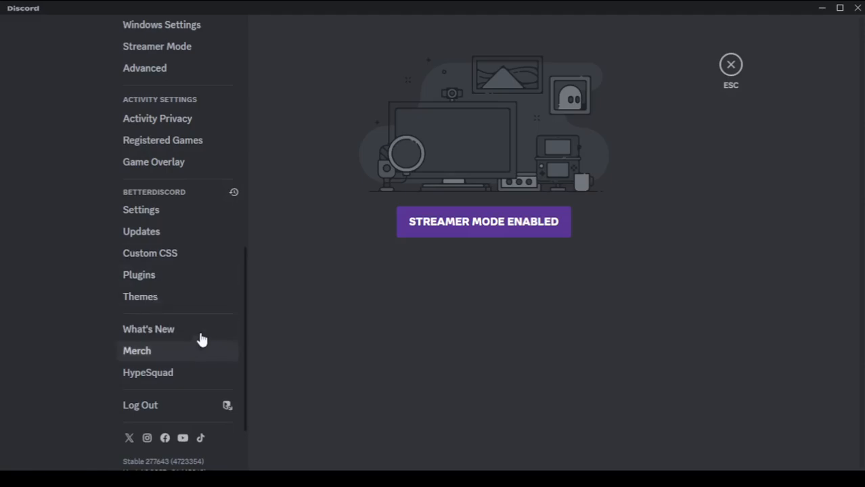
mouse_move(187, 231)
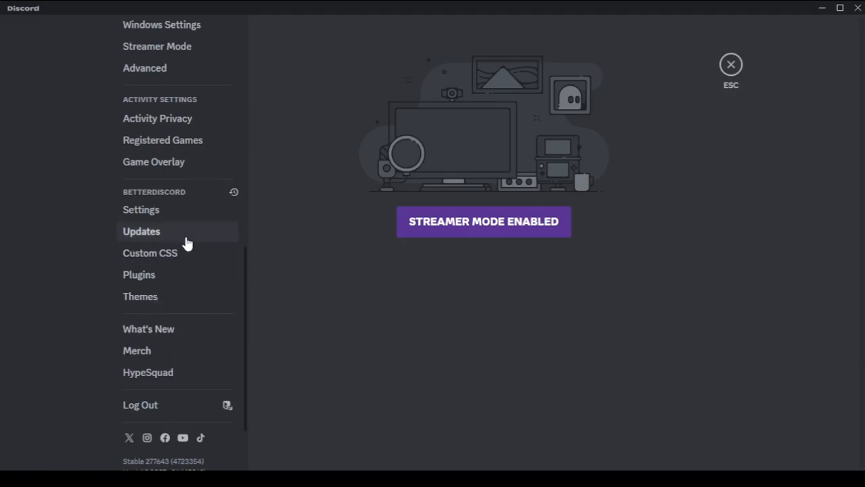
mouse_move(182, 247)
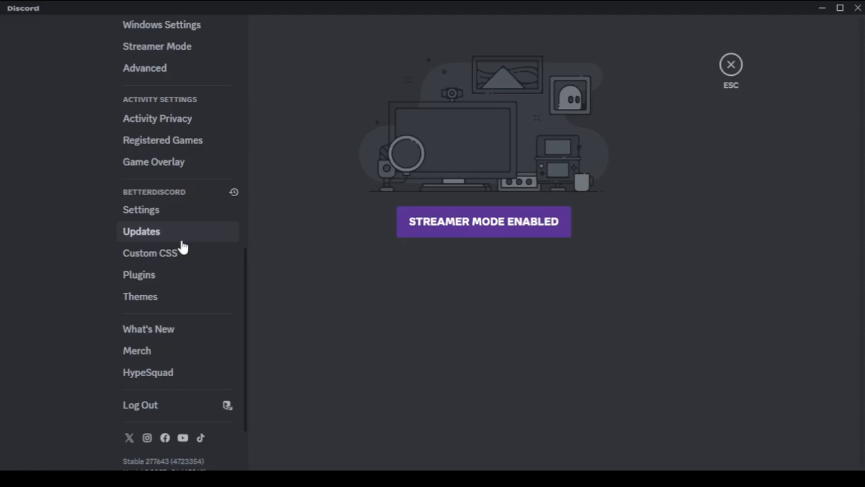
mouse_move(473, 349)
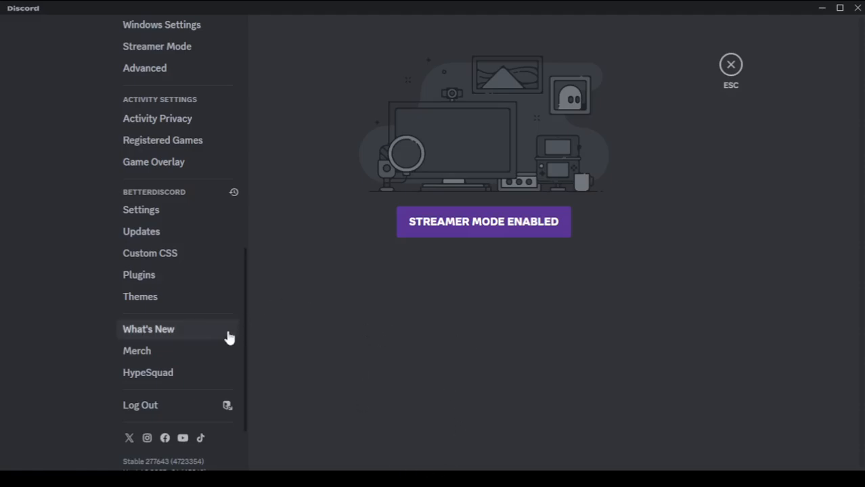
- Show the BetterDiscord Plugins page, open its empty plugins folder in Explorer and close it
click(139, 275)
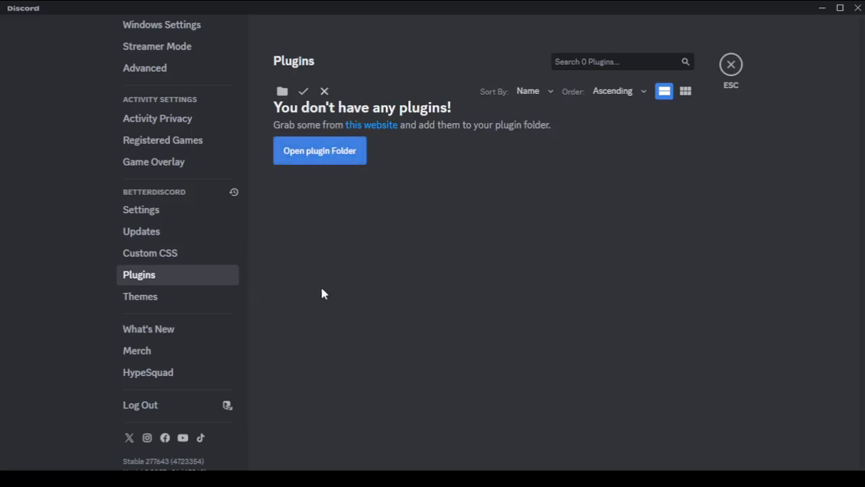
click(320, 150)
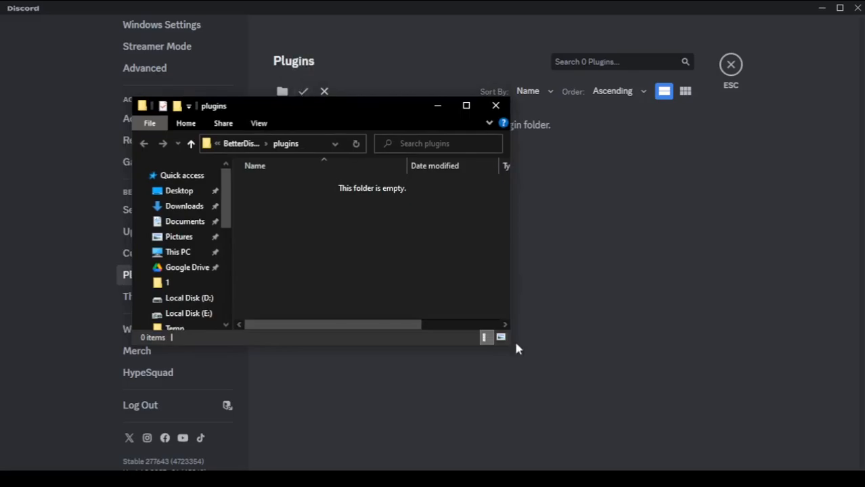
mouse_move(566, 357)
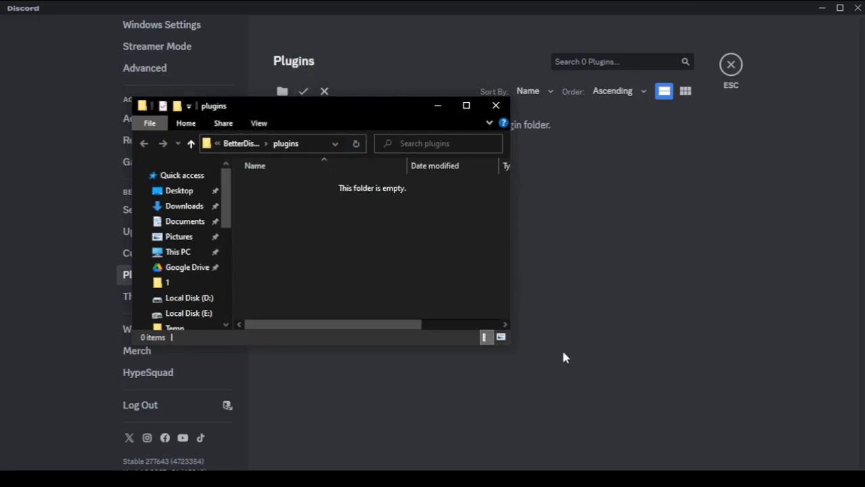
mouse_move(495, 106)
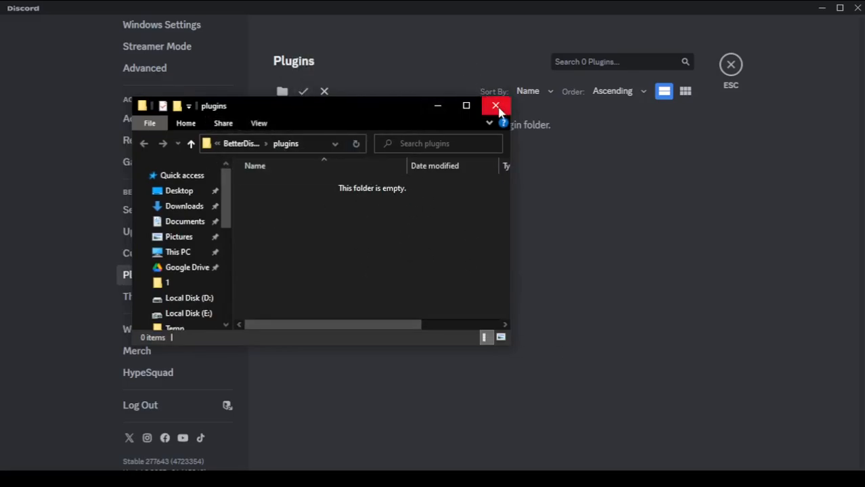
click(495, 105)
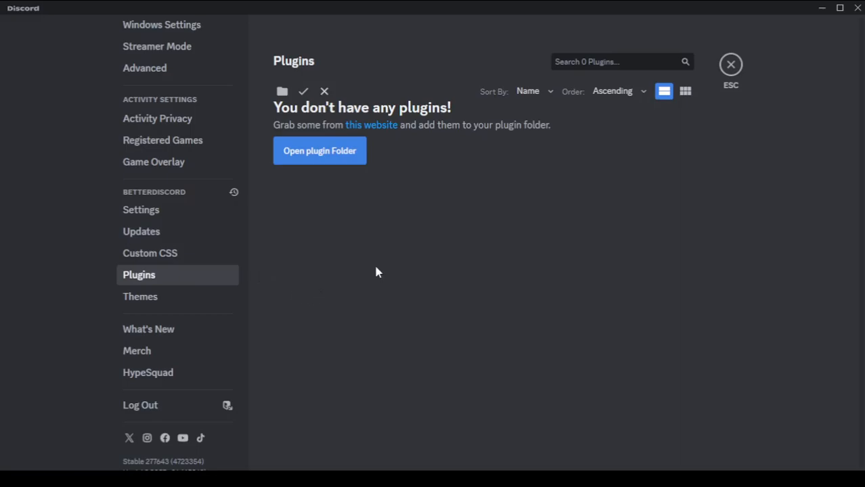
mouse_move(339, 344)
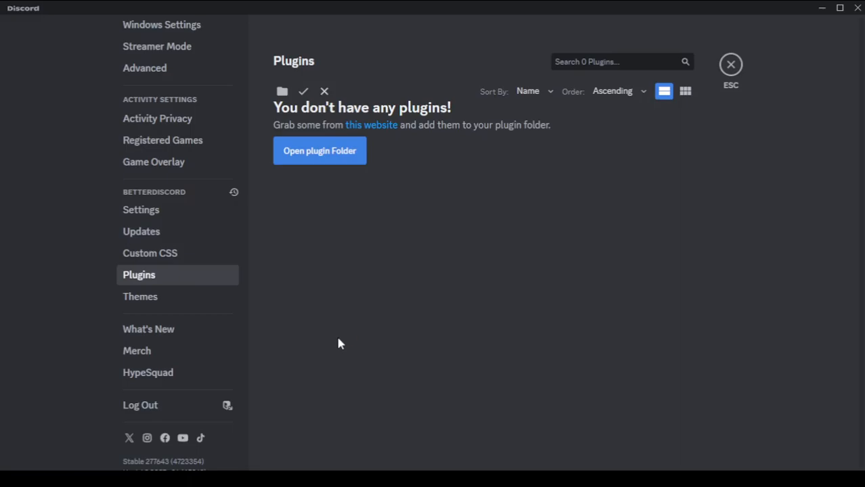
mouse_move(398, 395)
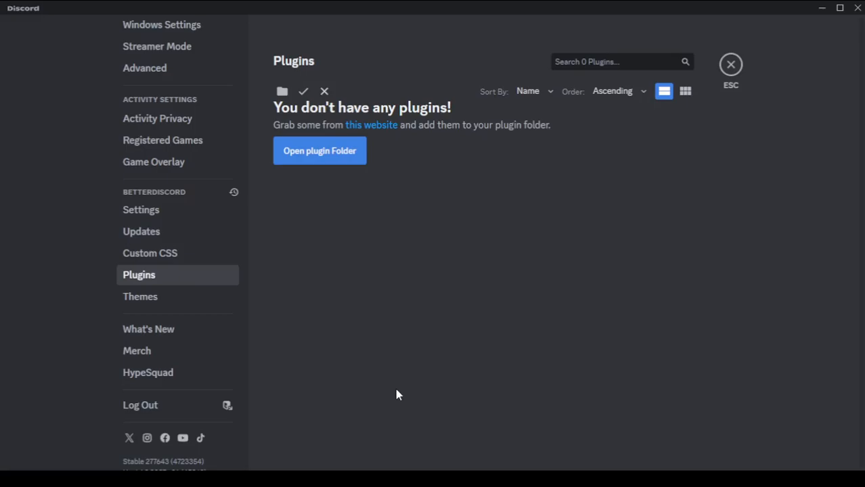
mouse_move(310, 322)
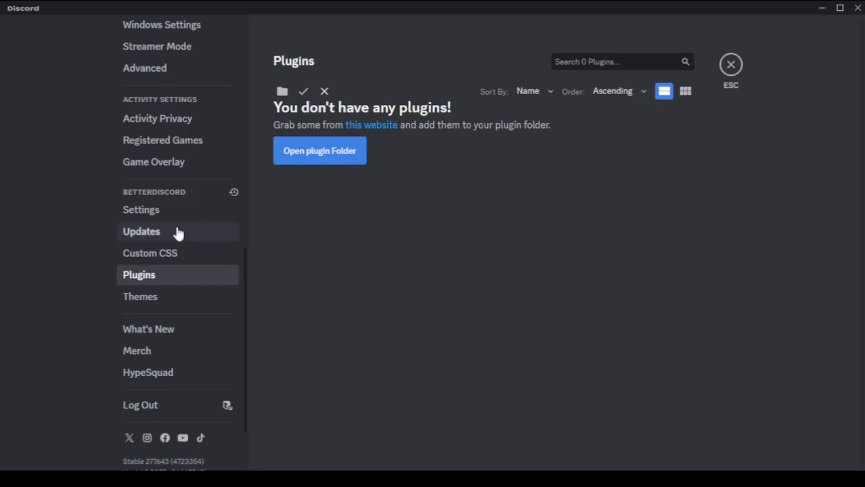
click(141, 209)
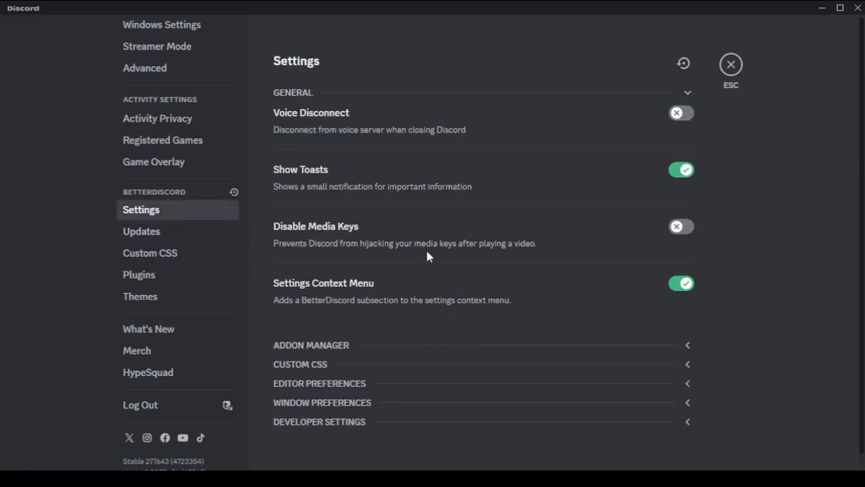
mouse_move(149, 253)
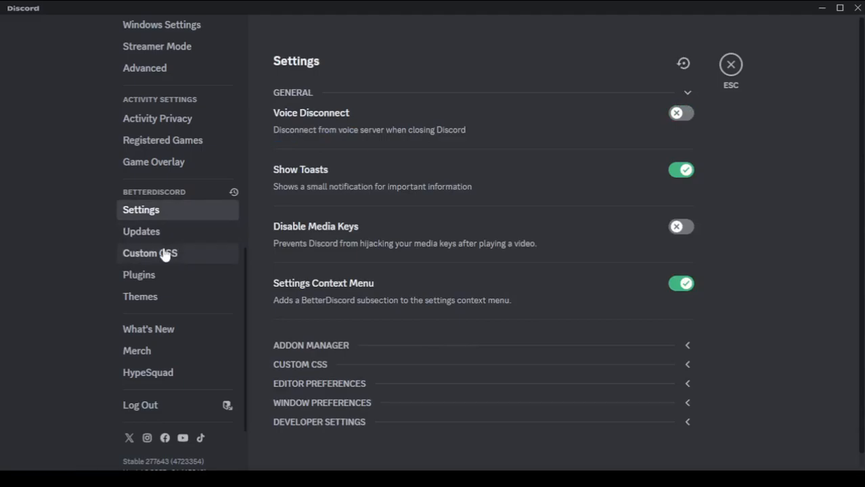
click(140, 274)
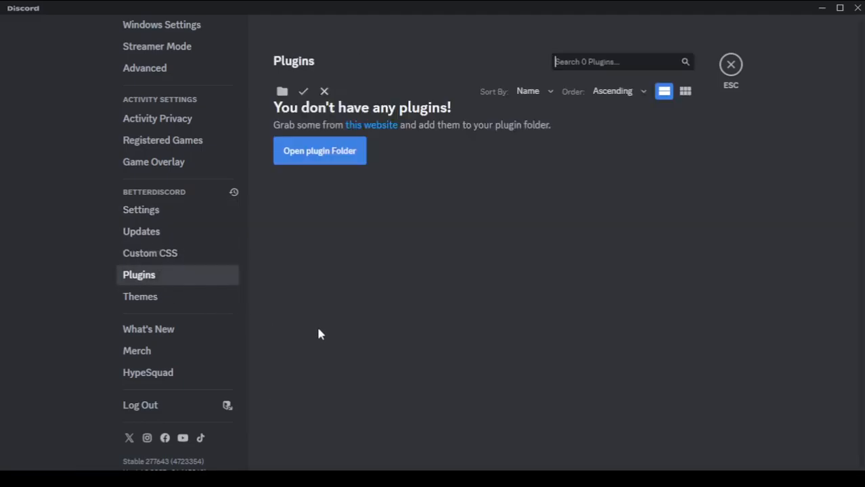
mouse_move(330, 329)
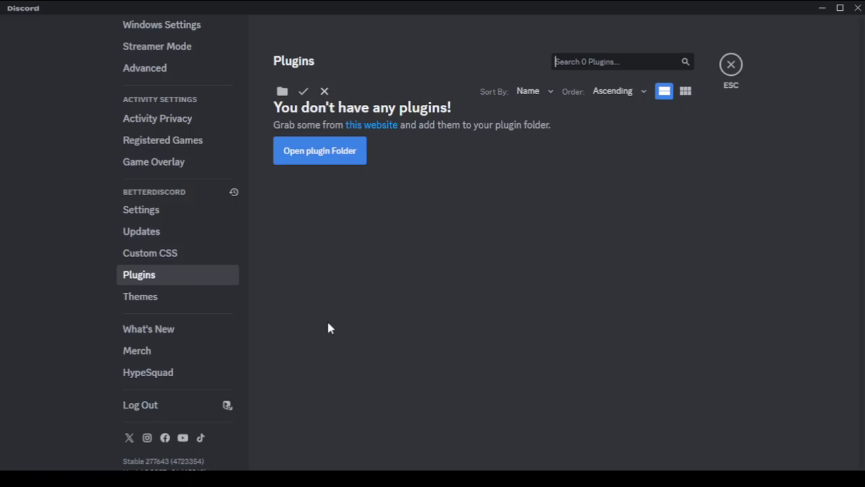
mouse_move(352, 357)
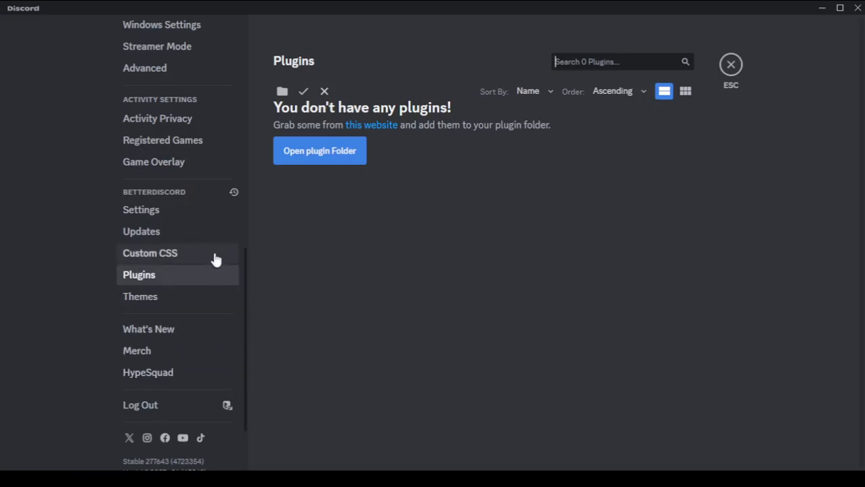
mouse_move(173, 277)
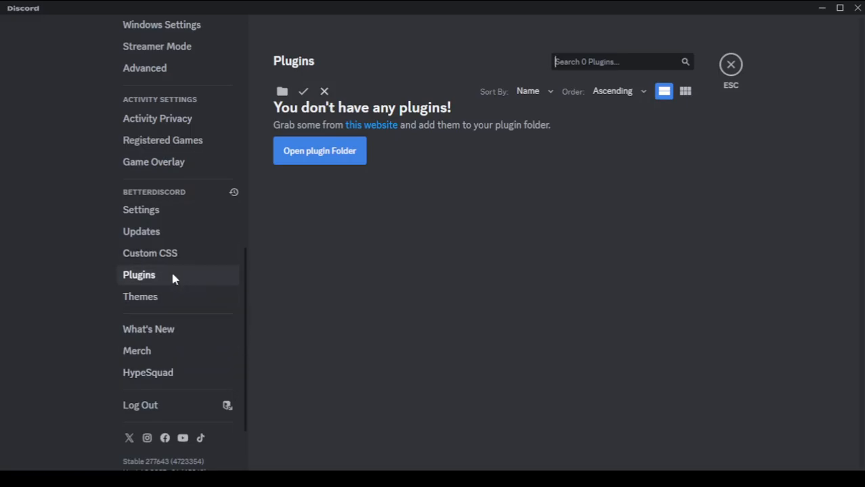